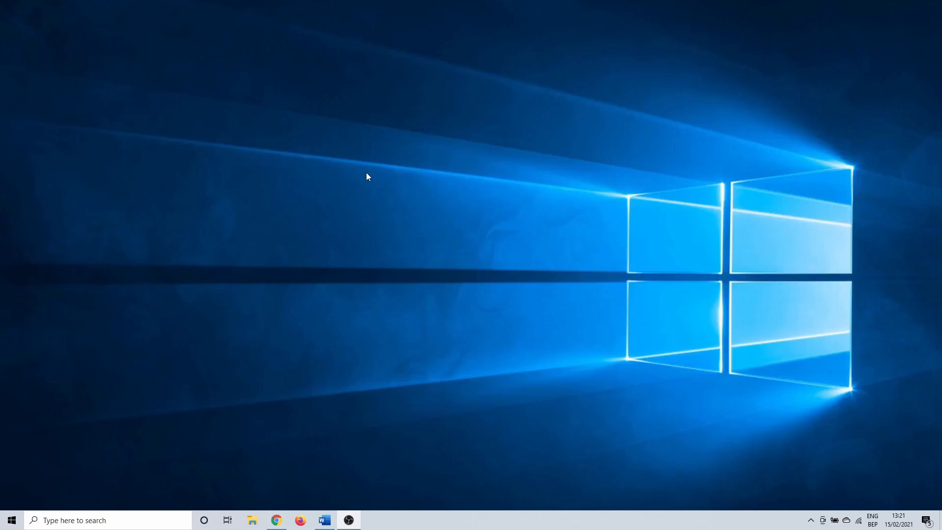
pyautogui.moveTo(98, 520)
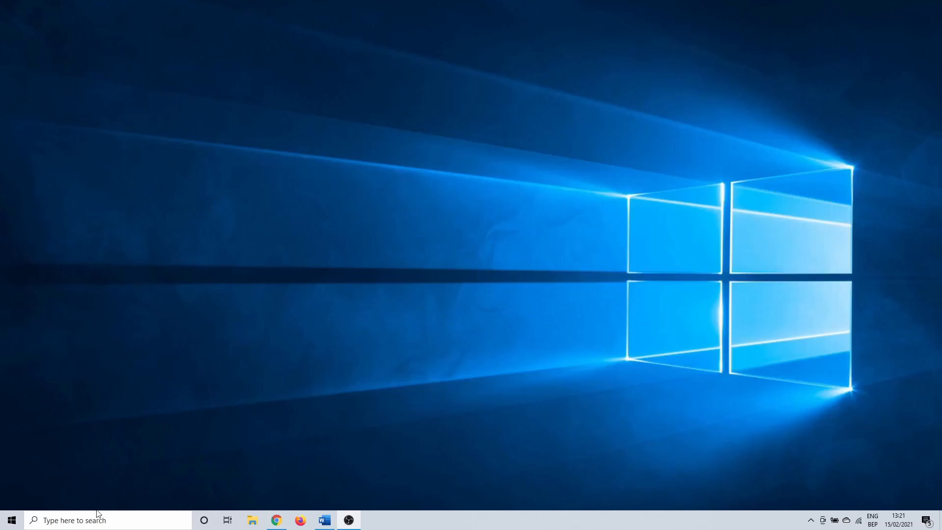
# Search 'xbox game bar' and open the Xbox Game Bar app settings page
pyautogui.write('xbox')
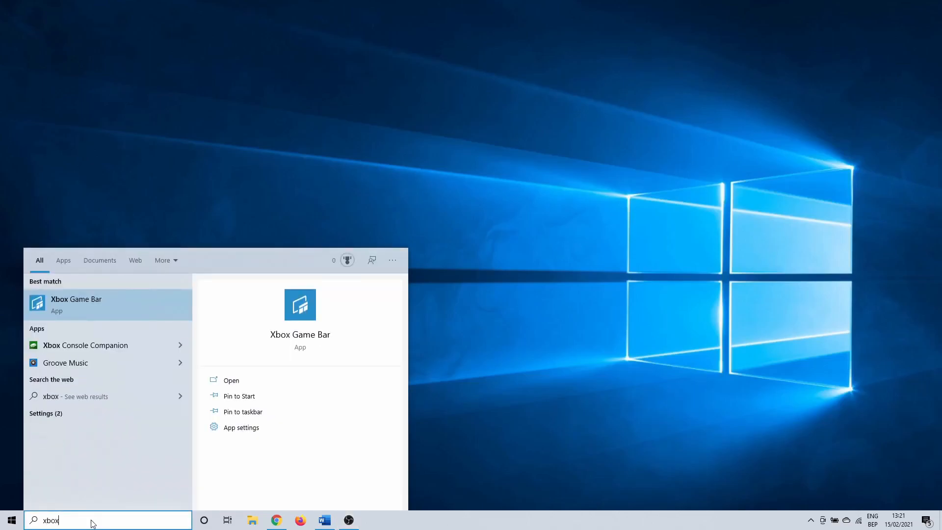
pyautogui.write('game bar')
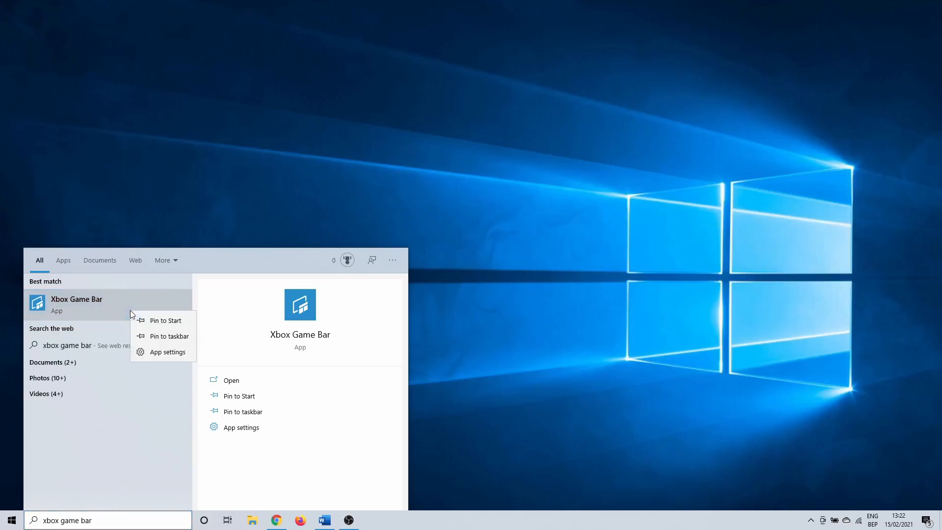
pyautogui.click(167, 351)
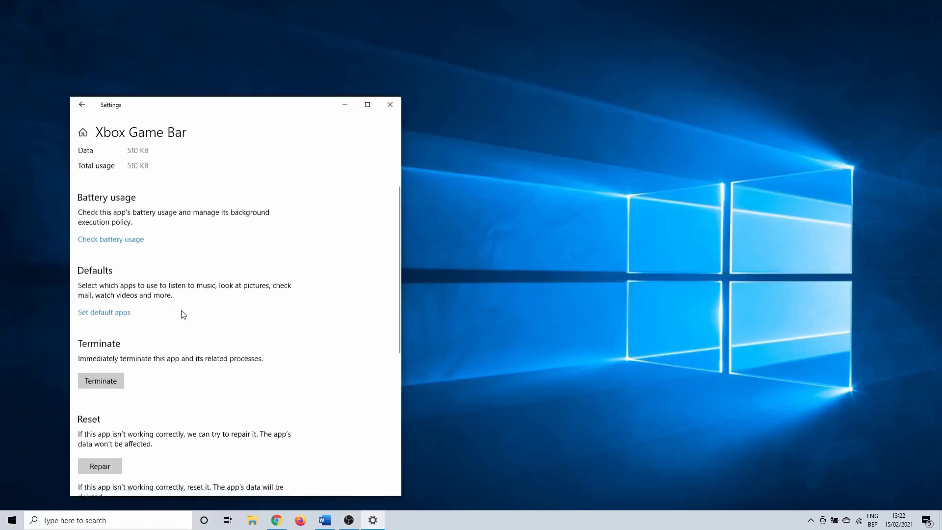
# Run Repair and then Reset on the Xbox Game Bar app
pyautogui.scroll(-3)
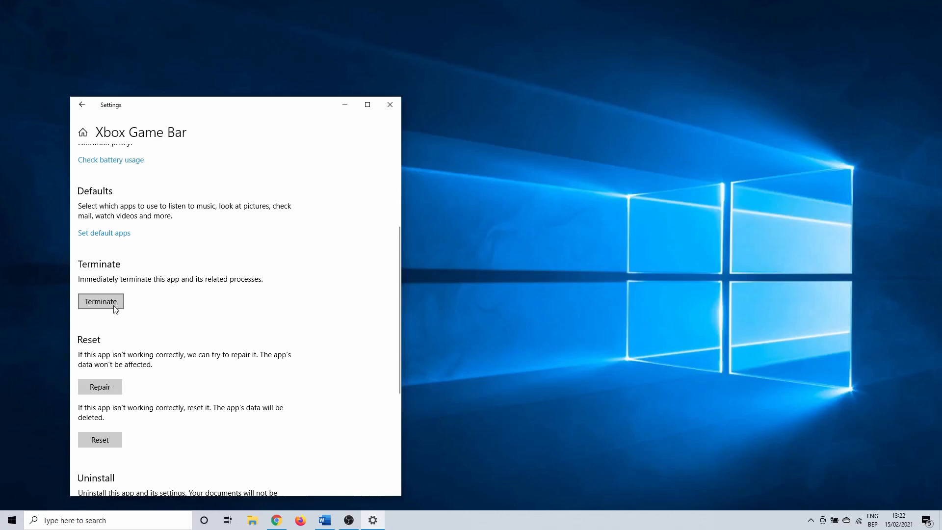
pyautogui.moveTo(106, 389)
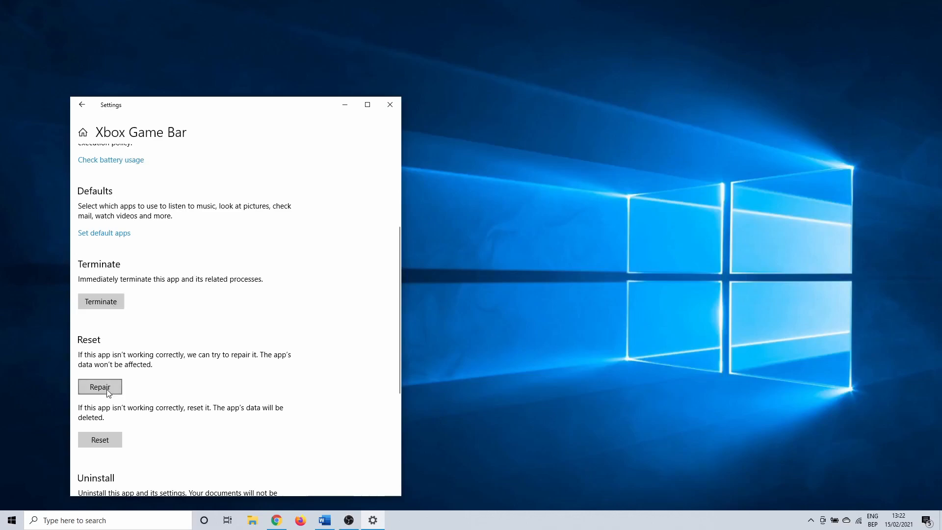
pyautogui.click(100, 387)
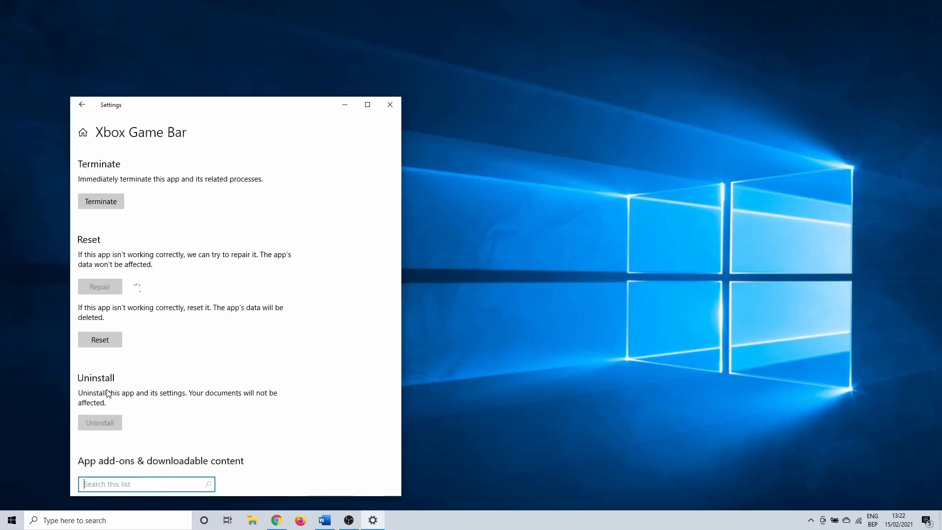
pyautogui.click(100, 287)
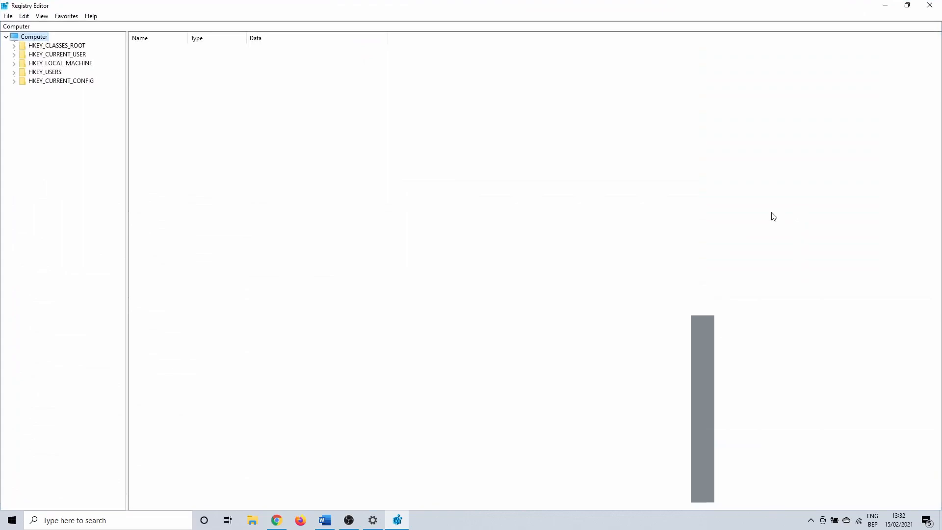
pyautogui.moveTo(263, 121)
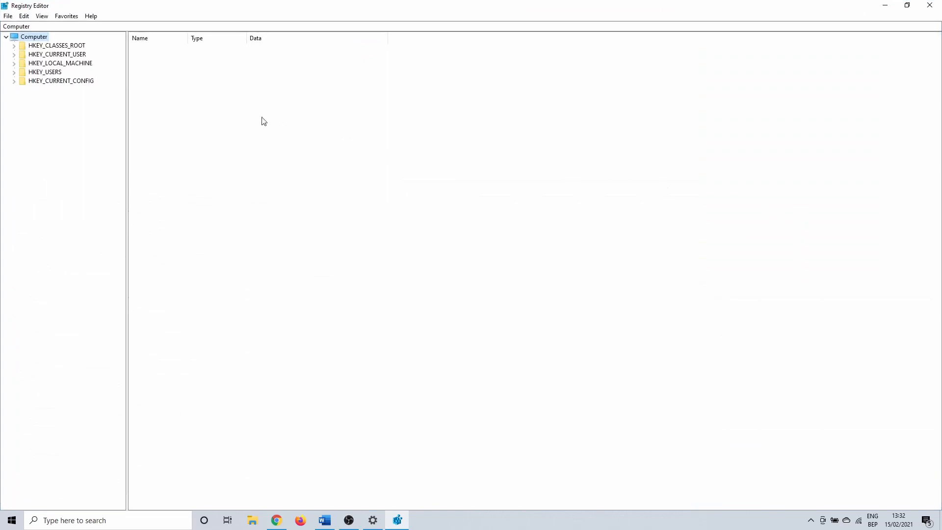
# Expand HKEY_LOCAL_MACHINE down through PolicyManager > default > ApplicationManagement
pyautogui.click(14, 63)
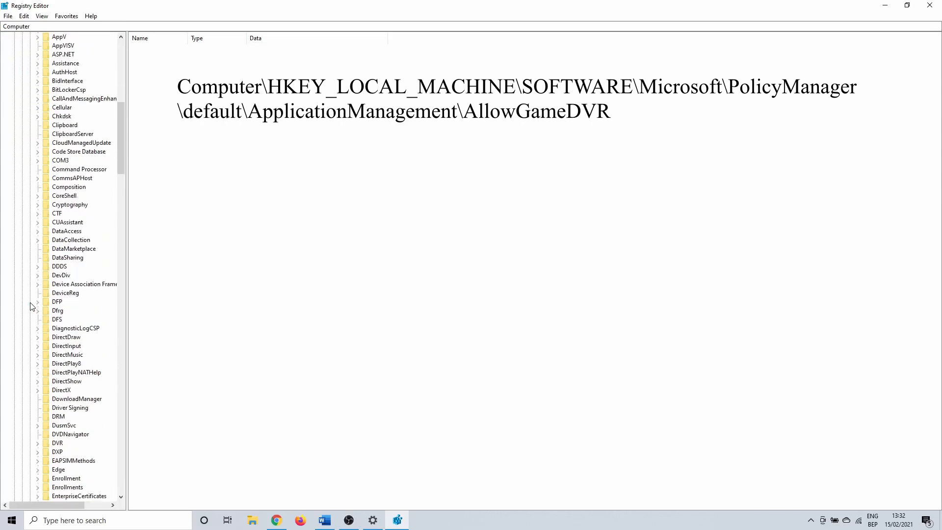
pyautogui.scroll(-3)
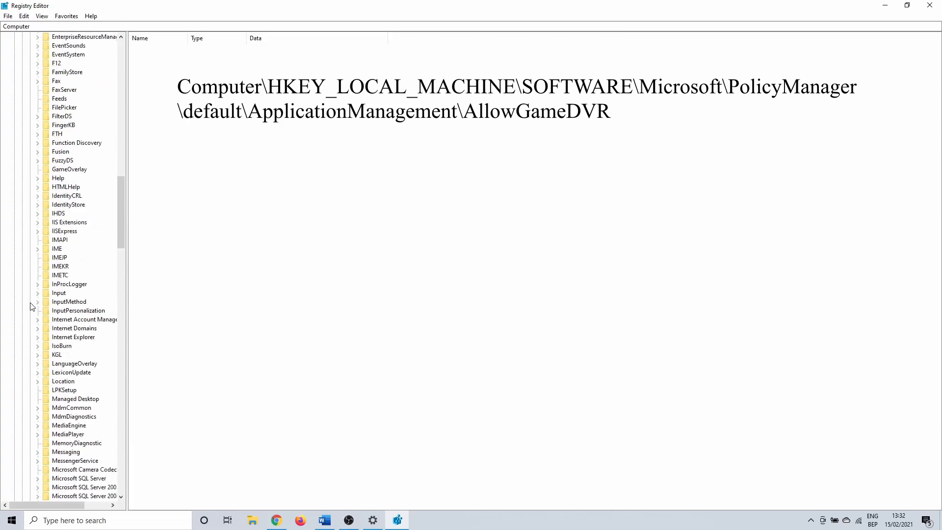
pyautogui.scroll(-3)
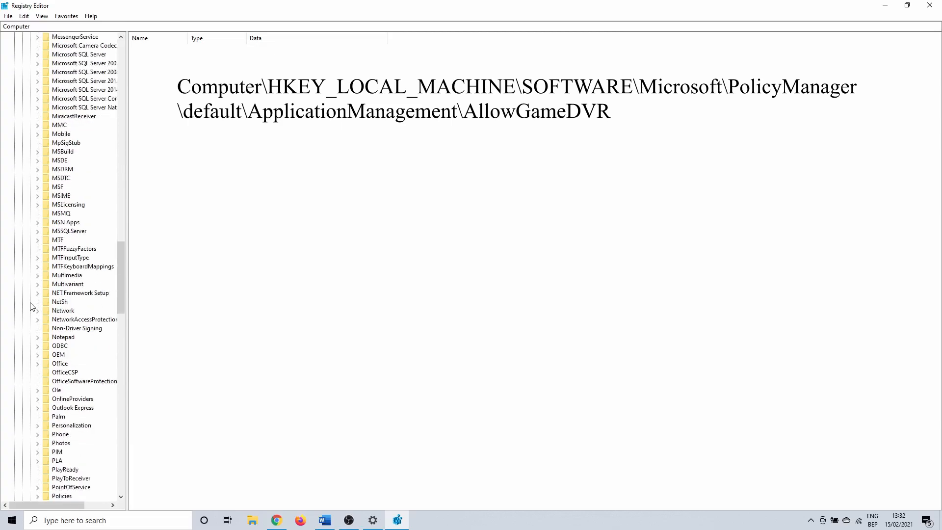
pyautogui.click(38, 455)
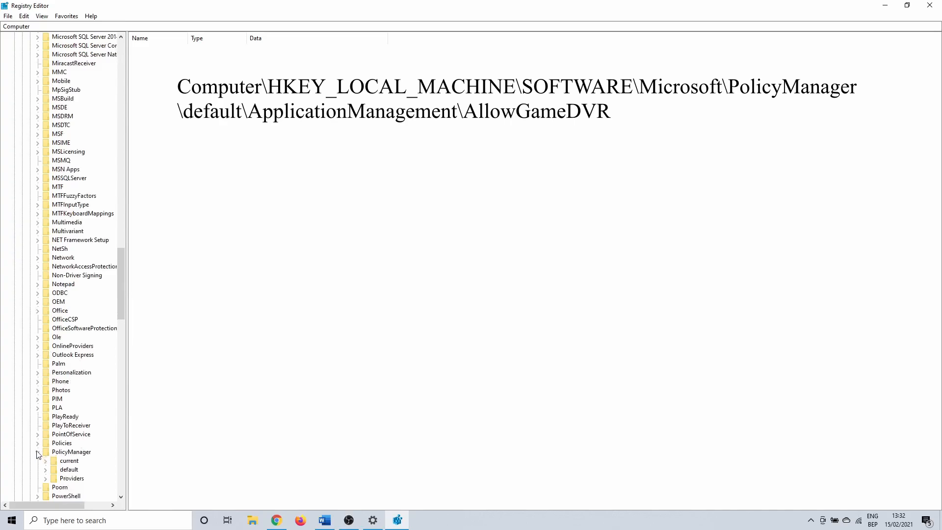
pyautogui.click(45, 469)
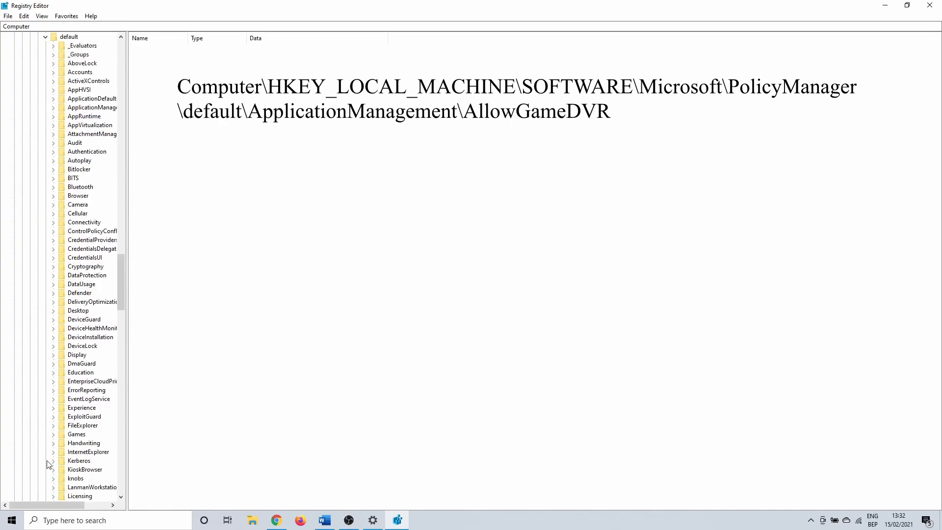
pyautogui.click(52, 107)
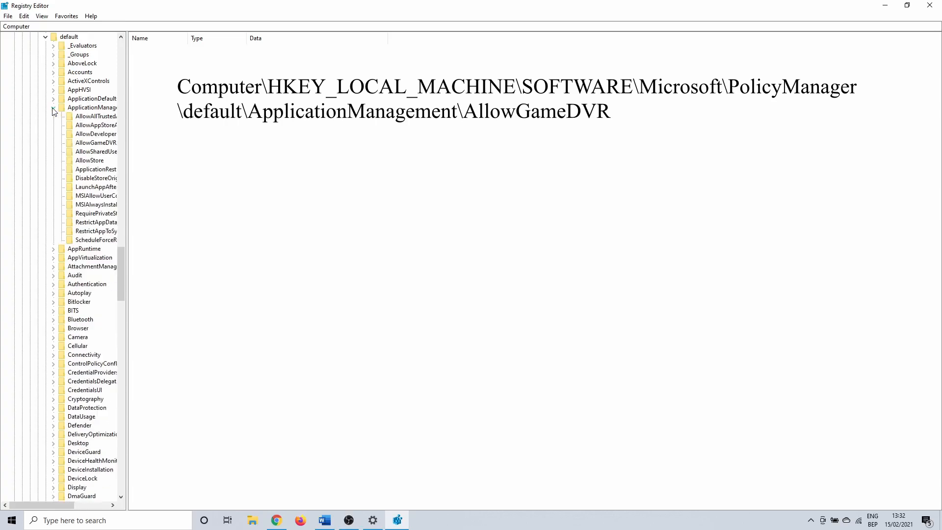
# Widen the tree pane and select the AllowGameDVR key to list its values
pyautogui.moveTo(126, 128); pyautogui.dragTo(186, 128)
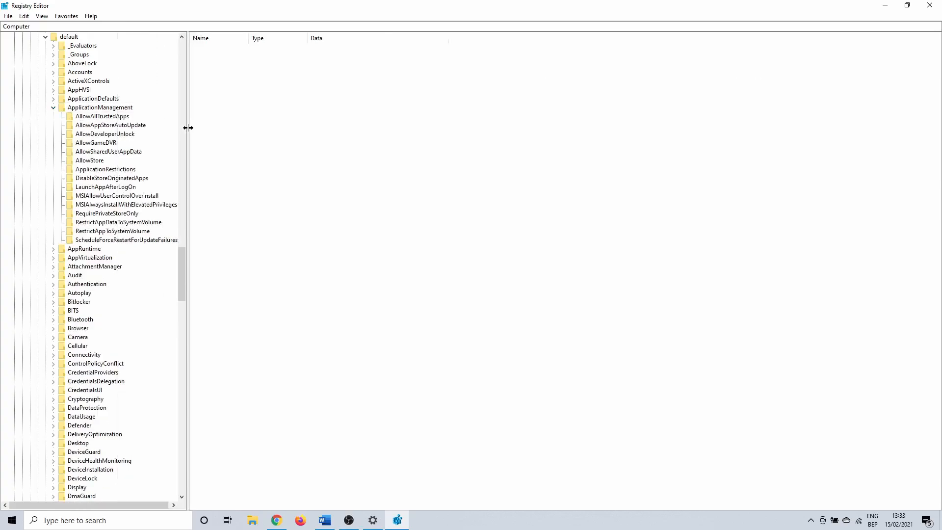
pyautogui.moveTo(158, 134)
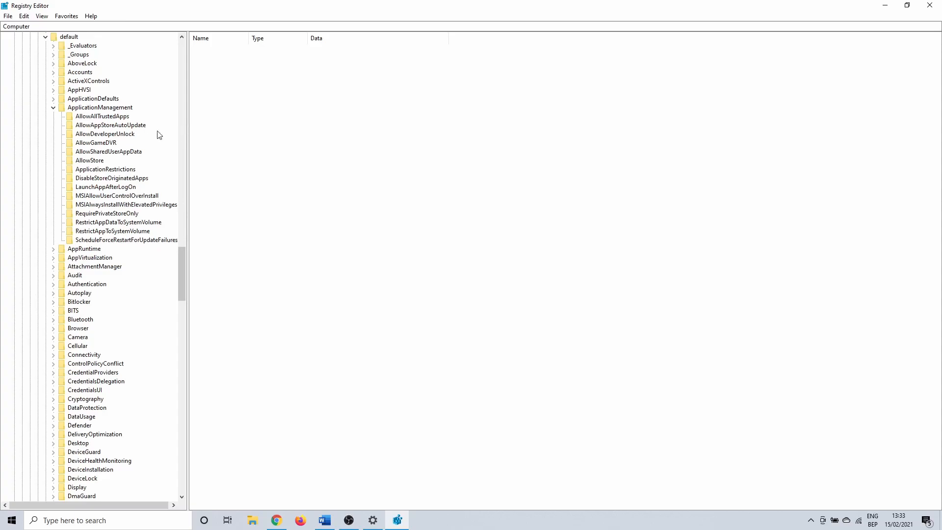
pyautogui.click(95, 142)
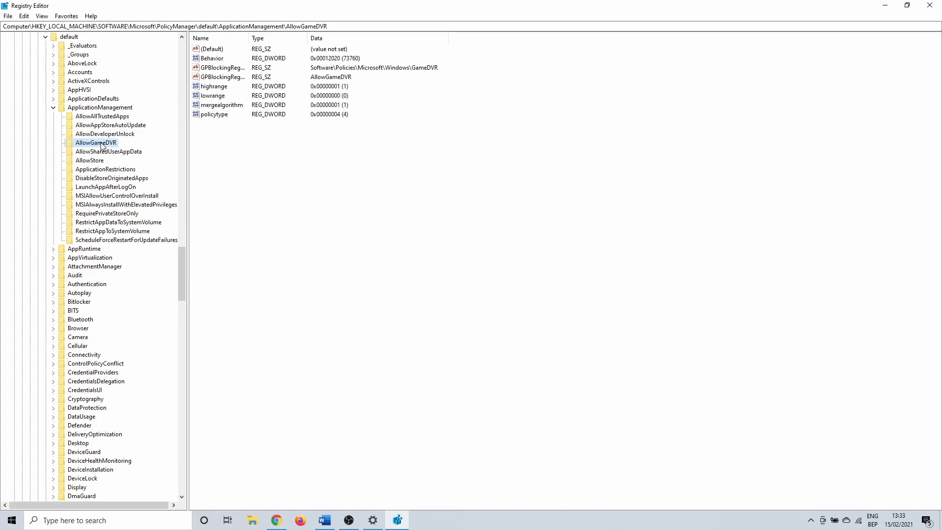
pyautogui.moveTo(194, 149)
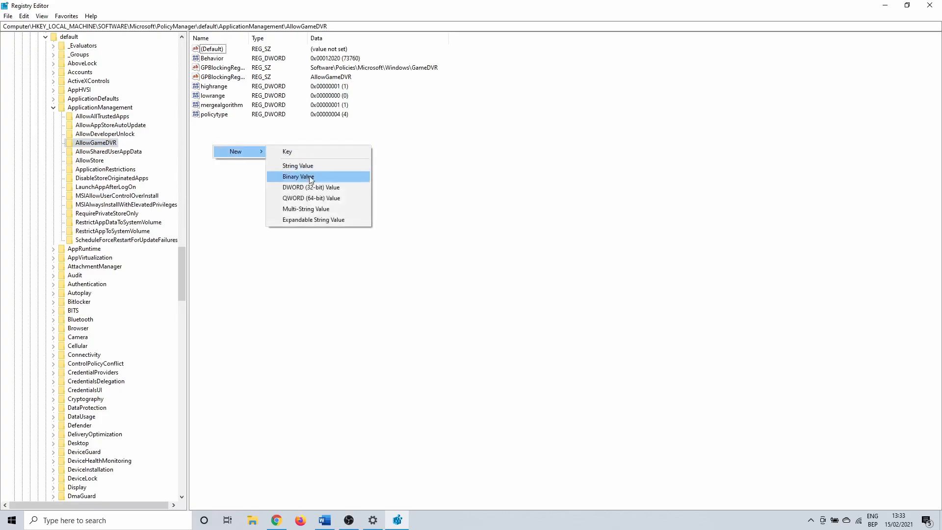
pyautogui.moveTo(311, 187)
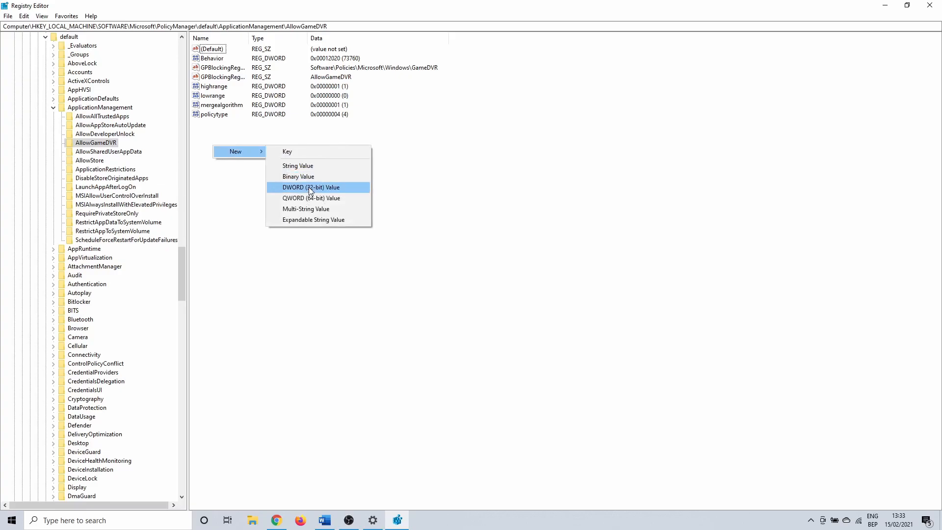
# Create a new DWORD (32-bit) value named Value under AllowGameDVR
pyautogui.click(311, 187)
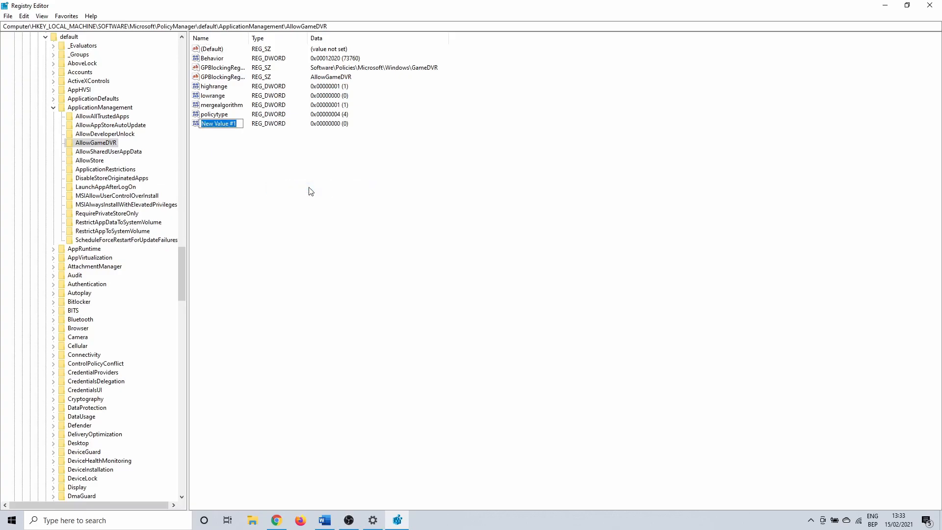
pyautogui.write('Value')
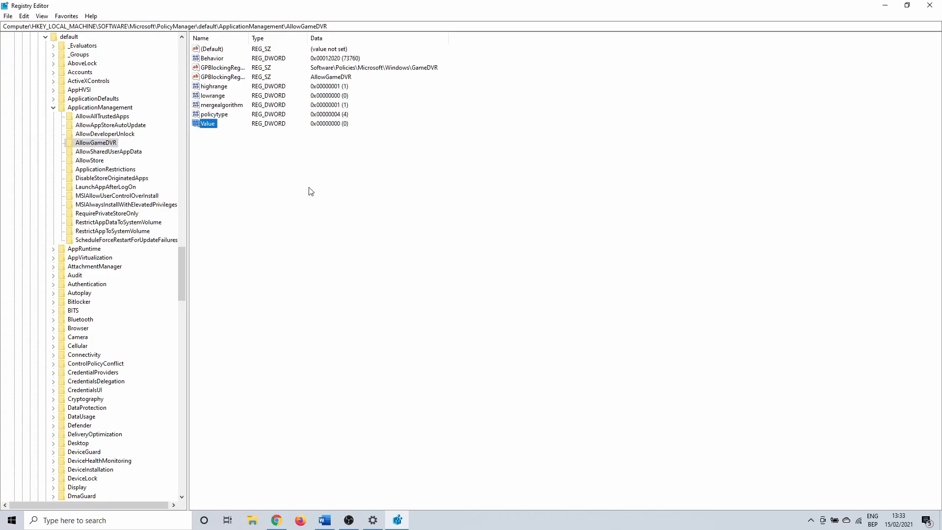
pyautogui.moveTo(212, 130)
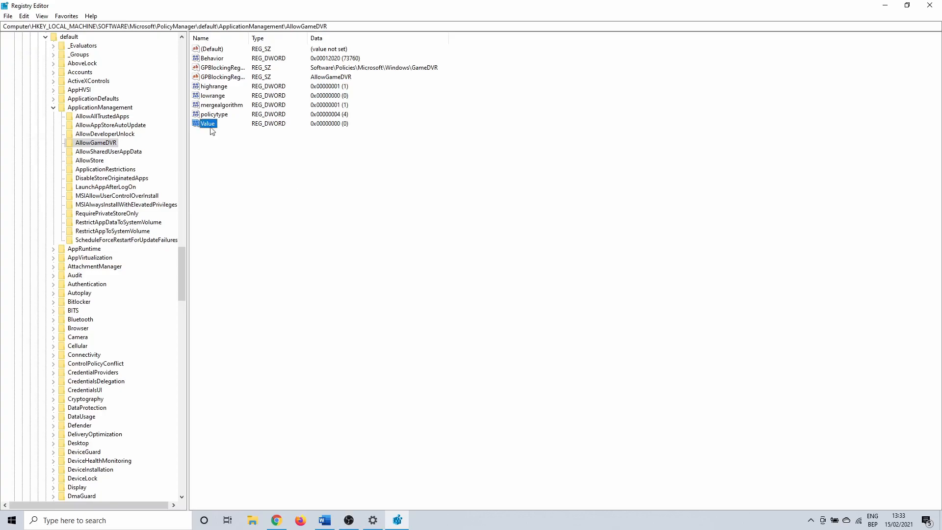
# Edit the Value entry and change its data from 0 to 1
pyautogui.doubleClick(207, 124)
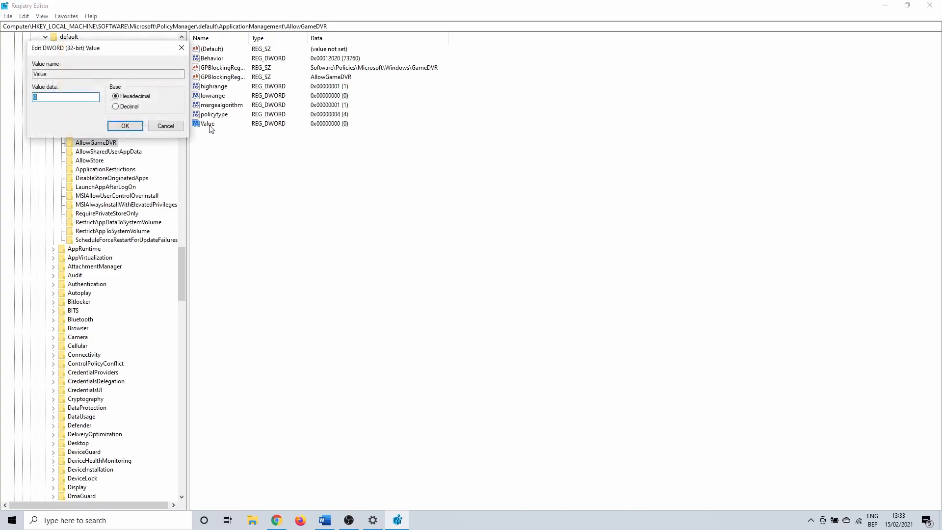
pyautogui.click(65, 98)
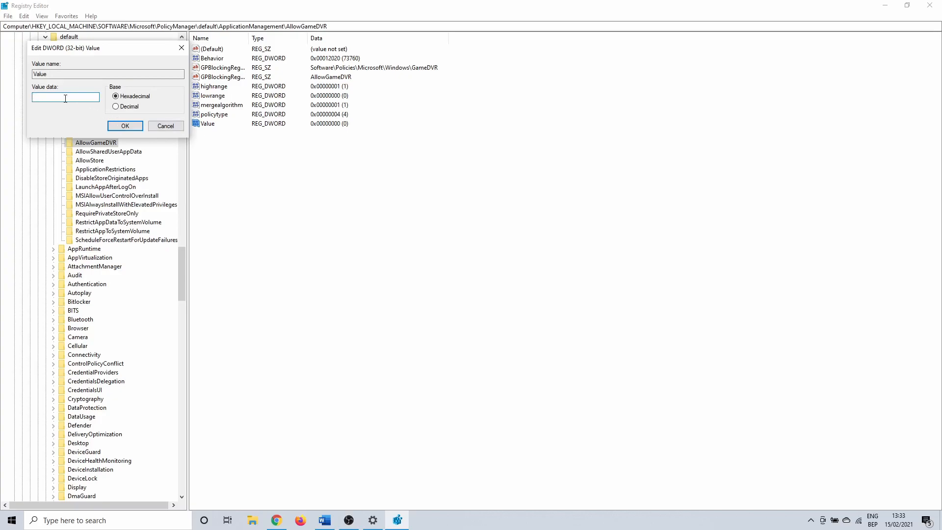
pyautogui.write('1')
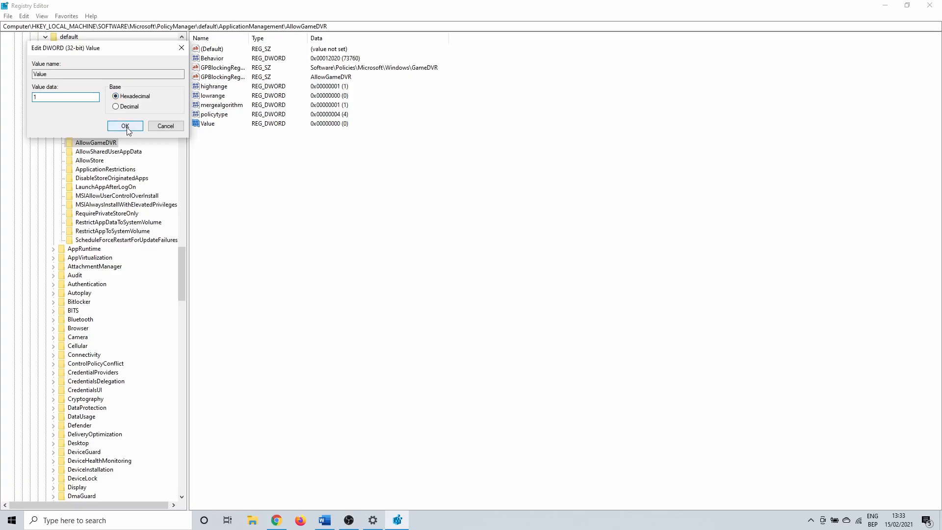
pyautogui.click(124, 126)
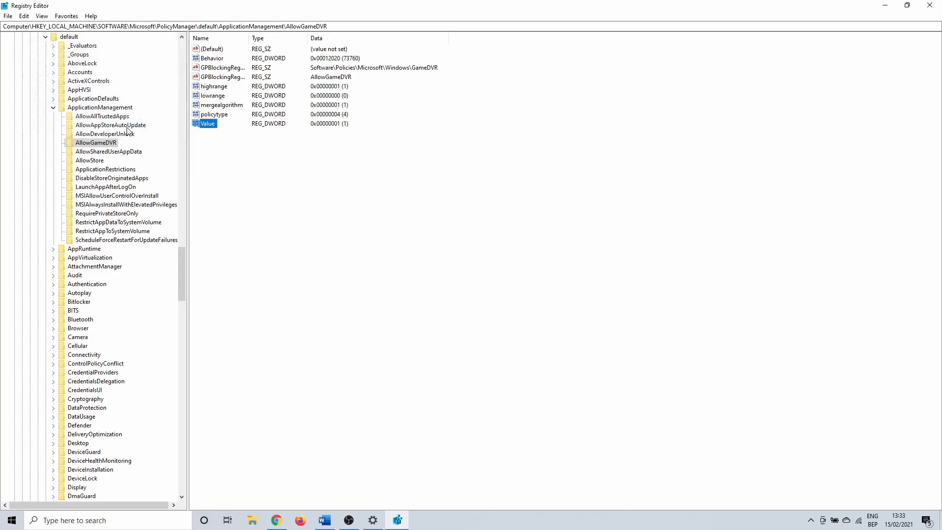
pyautogui.moveTo(906, 5)
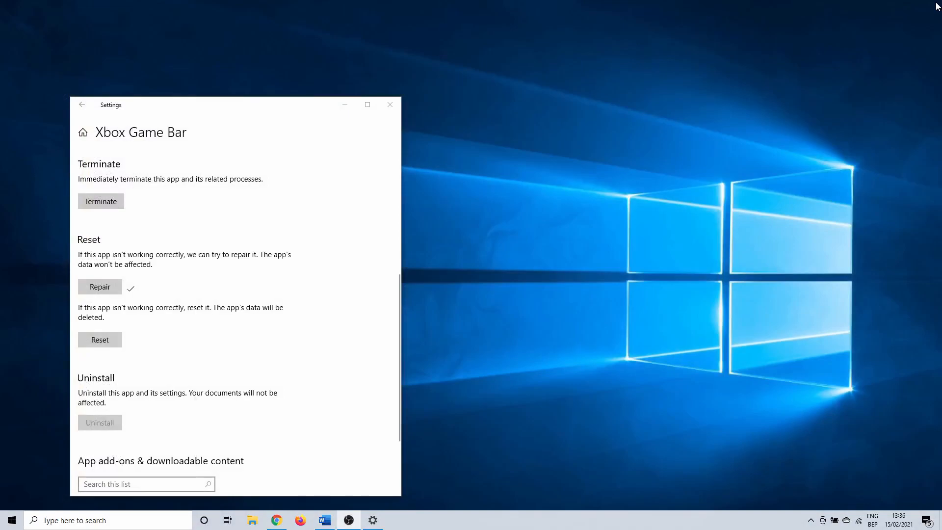
pyautogui.moveTo(284, 317)
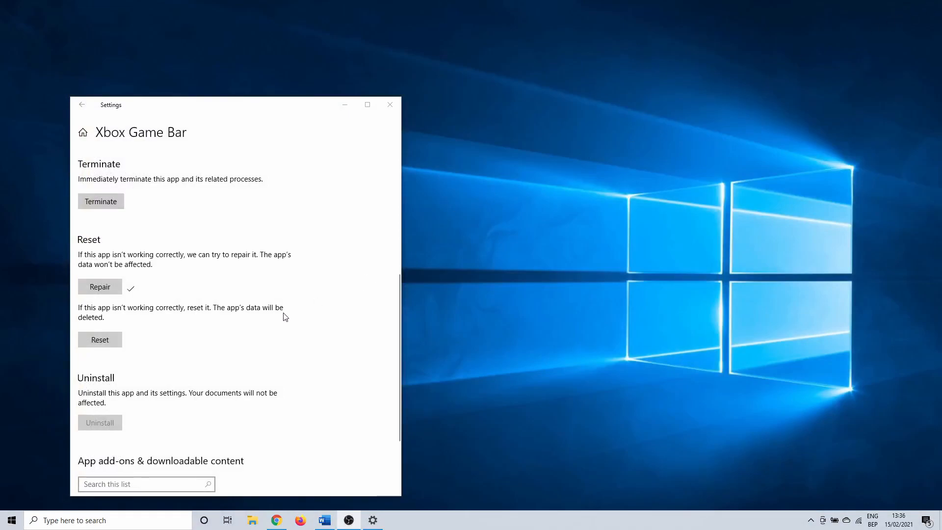
pyautogui.moveTo(246, 325)
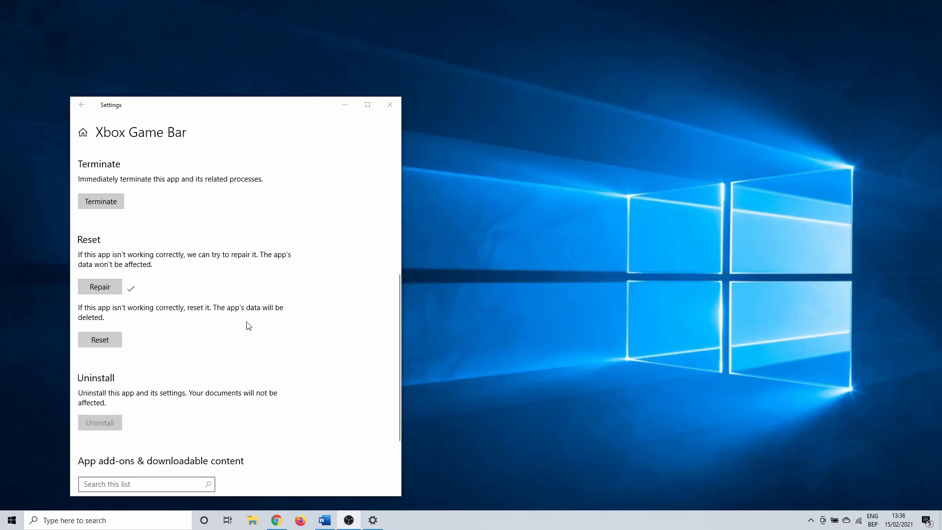
# Reset Xbox Game Bar again and confirm until the completion mark appears
pyautogui.click(100, 339)
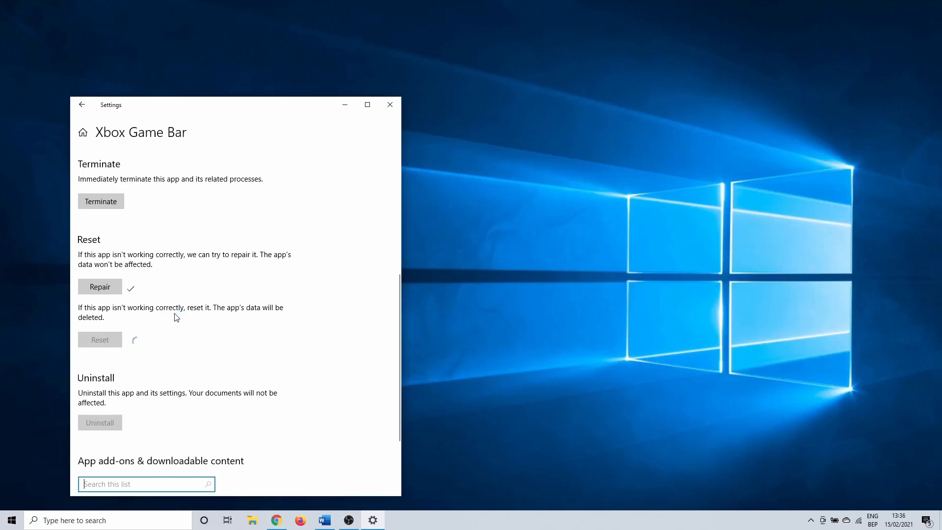
pyautogui.click(100, 340)
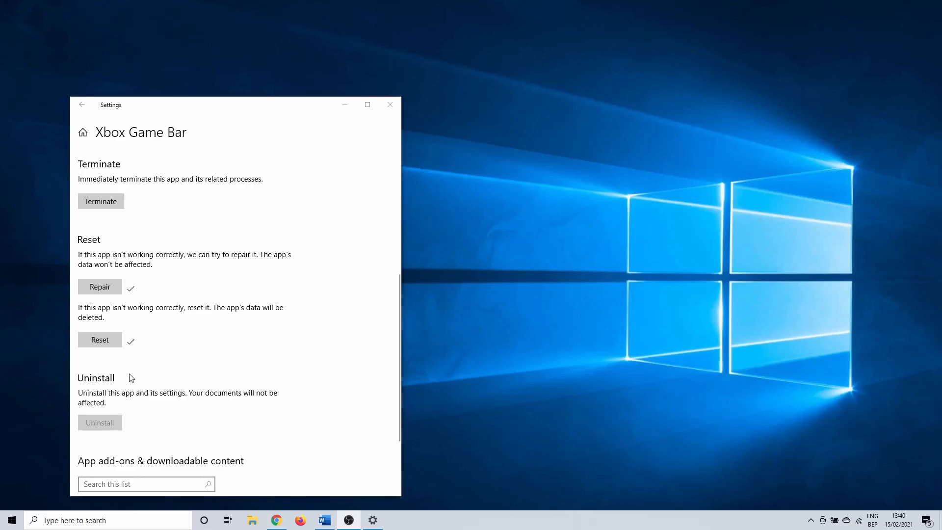
# Launch Windows PowerShell from search with Run as administrator
pyautogui.write('powershel')
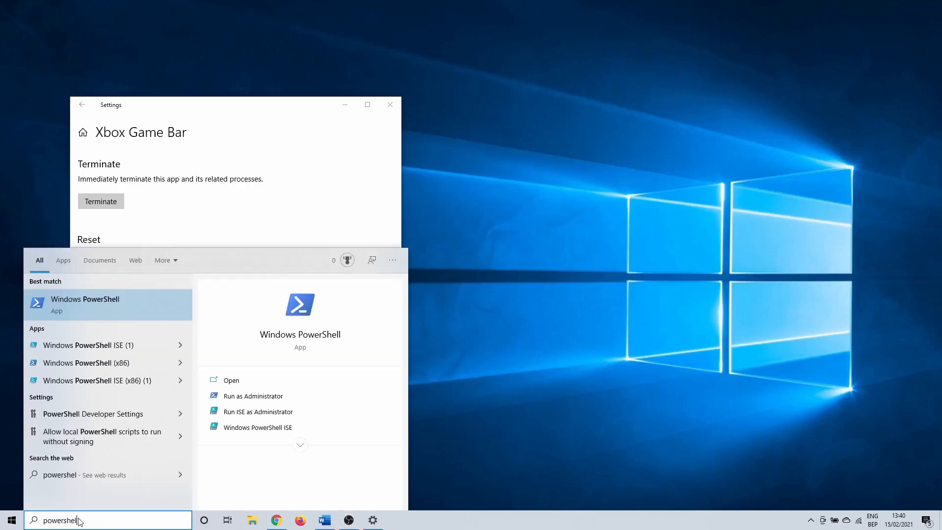
pyautogui.rightClick(84, 304)
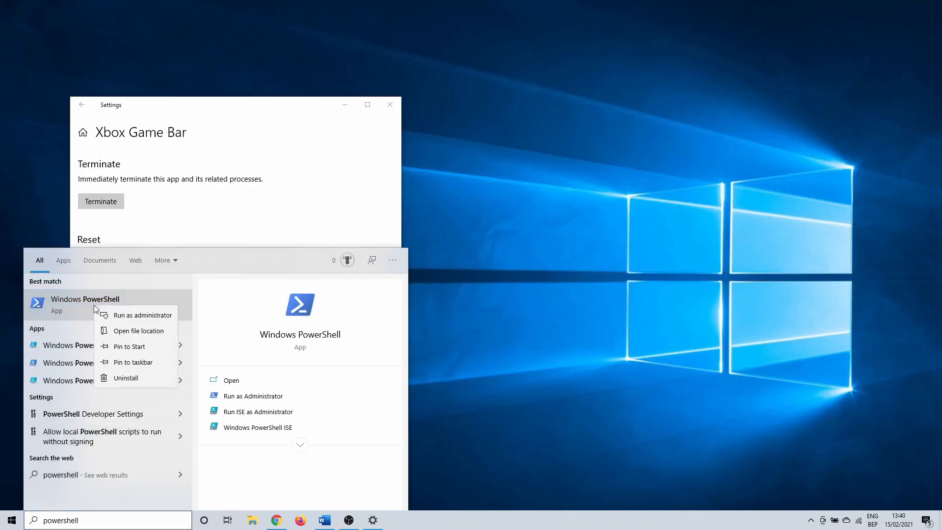
pyautogui.click(146, 315)
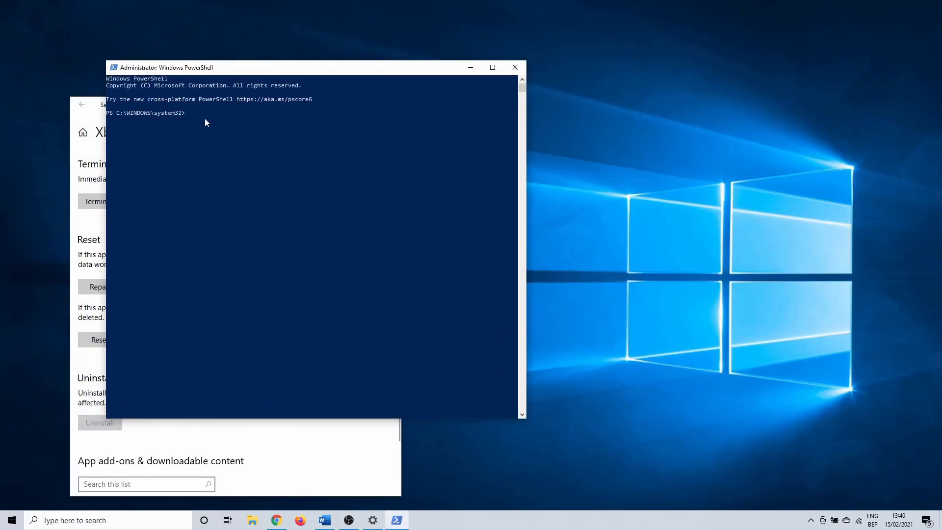
# Run the Get-AppxPackage -allusers Microsoft.XboxApp re-registration command
pyautogui.click(204, 119)
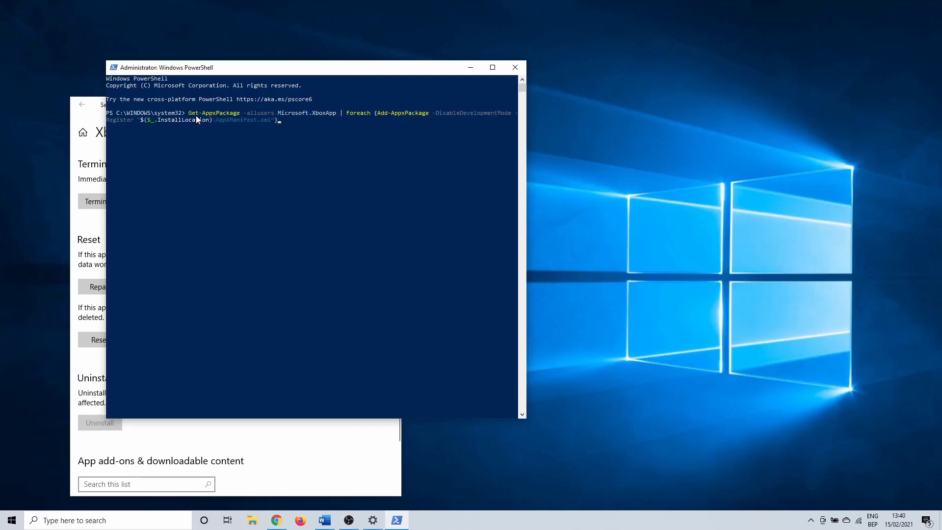
pyautogui.moveTo(167, 131)
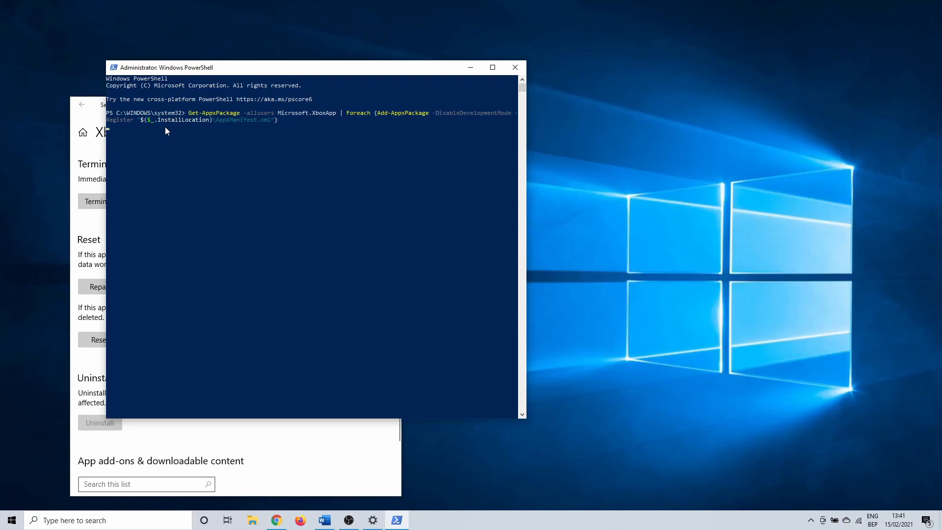
pyautogui.press('Return')
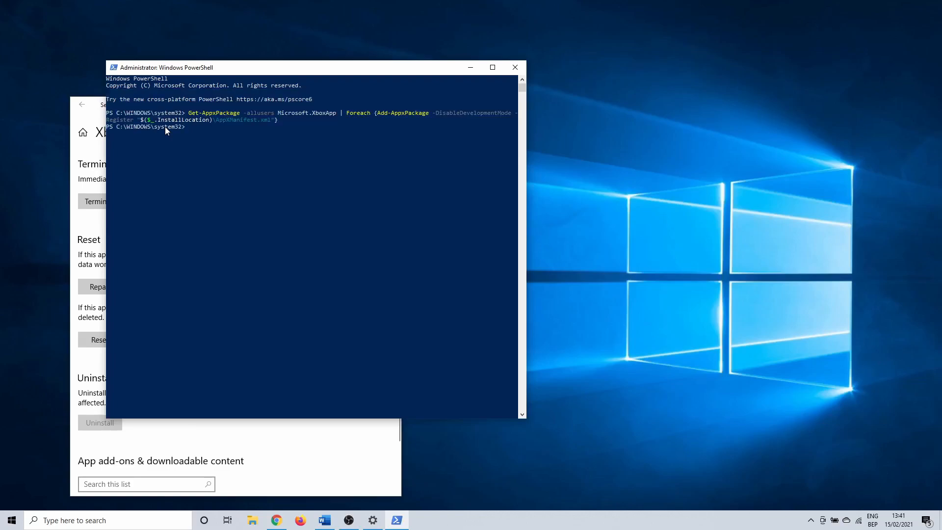